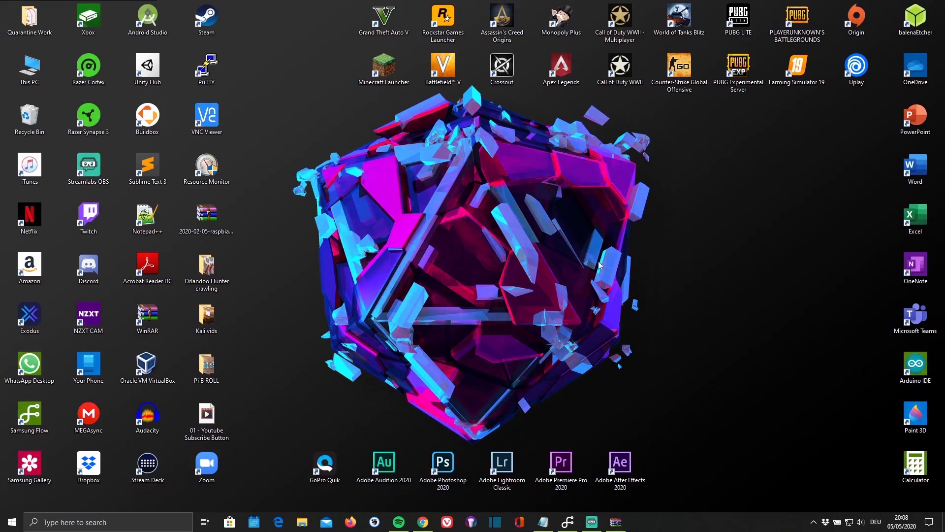
Download RaspbianXP_1.1.7z from Google Drive past the virus-scan warning, then go to the balenaEtcher tab.
left_click(424, 522)
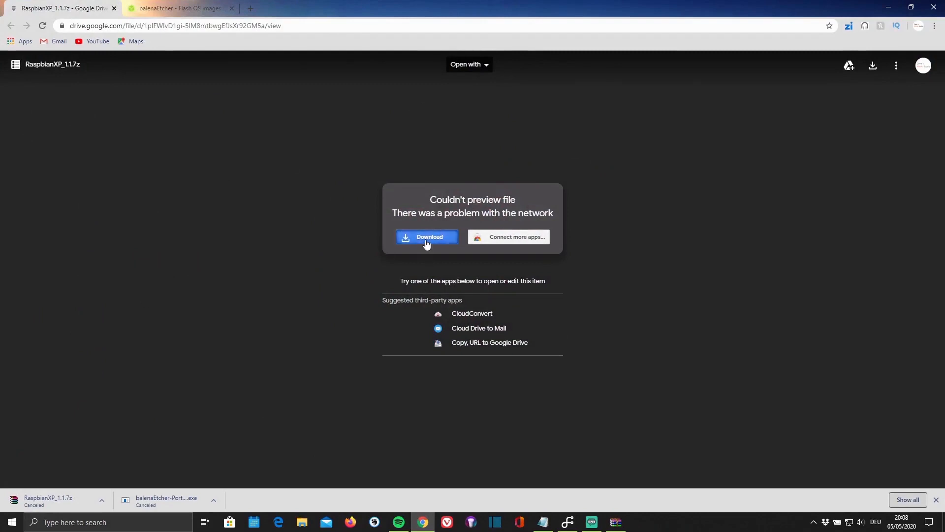
left_click(427, 236)
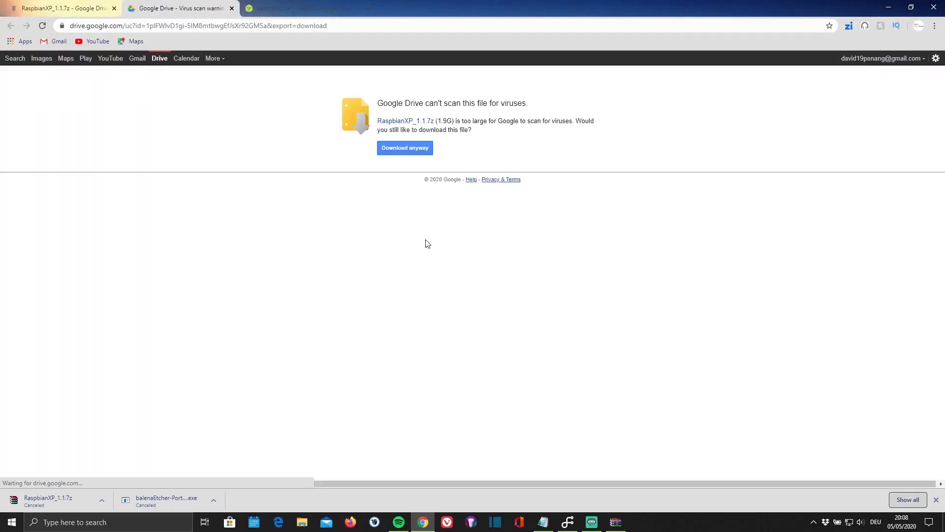
left_click(405, 148)
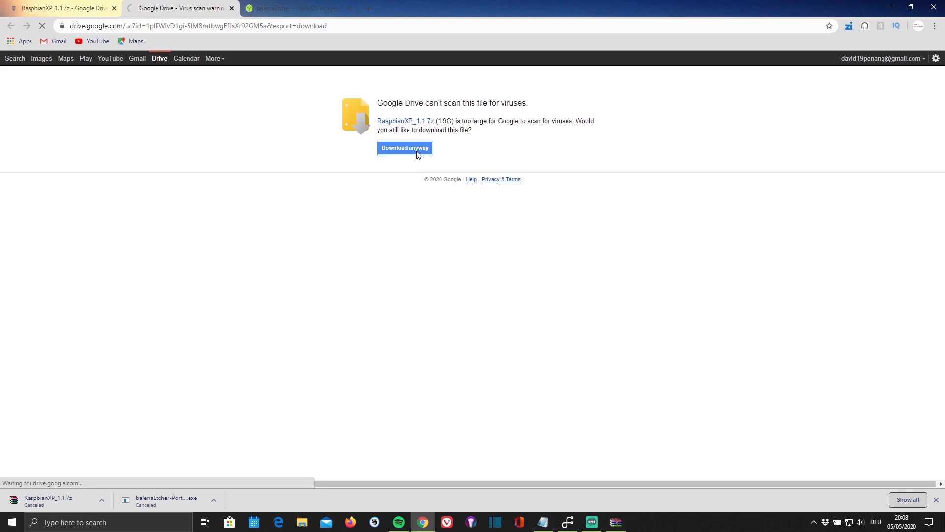
left_click(404, 148)
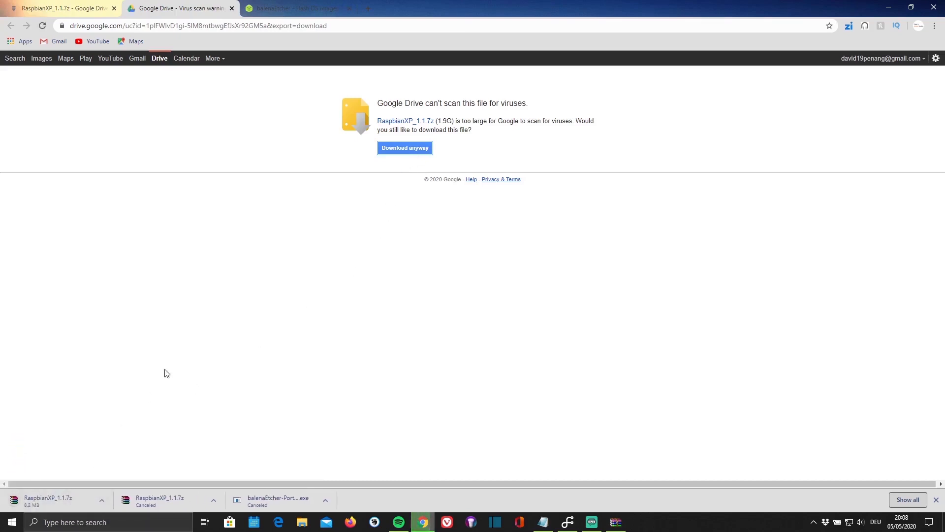
left_click(295, 8)
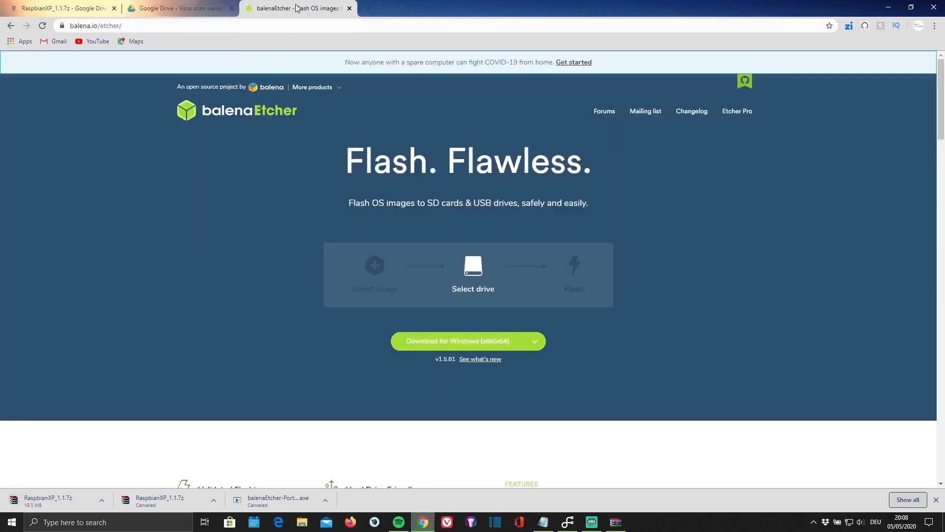
Request the balenaEtcher download for Windows (x86|x64) from balena.io/etcher.
left_click(468, 341)
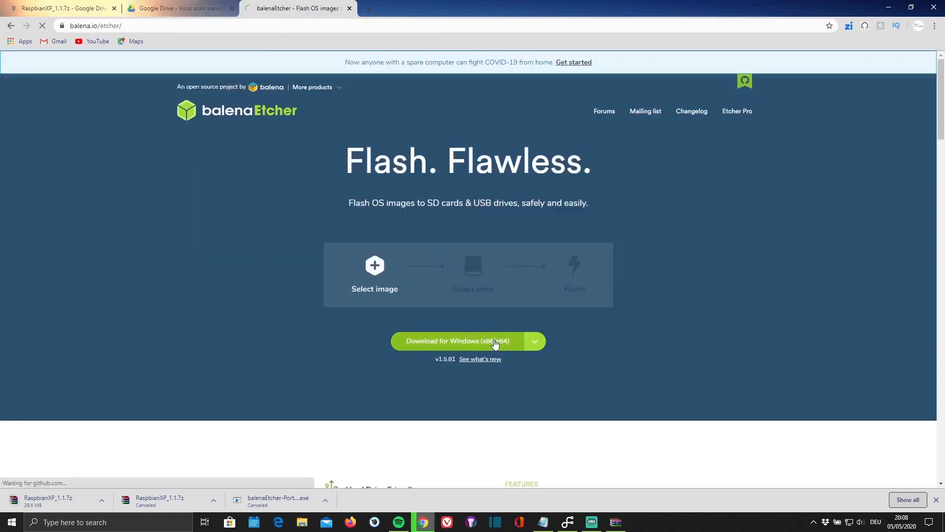
left_click(468, 341)
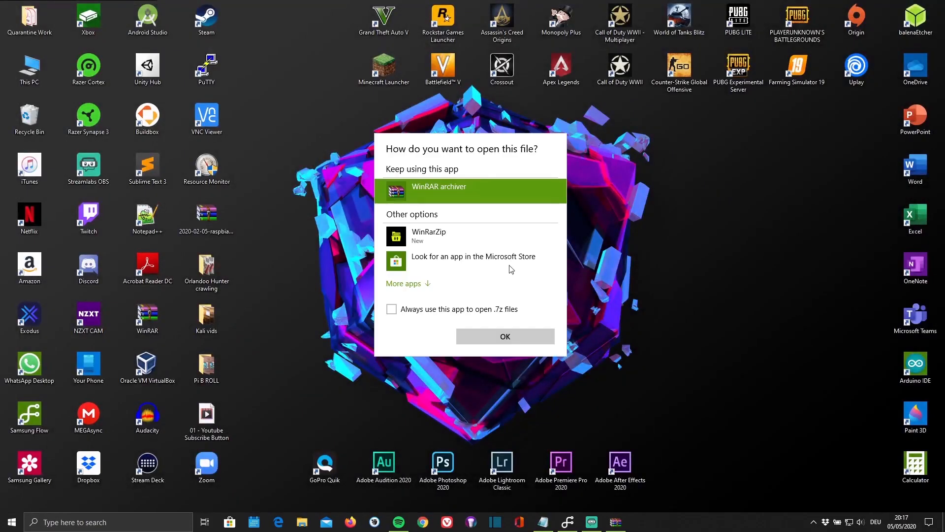
Open the .7z in WinRAR, extract the RaspbianXP disc image to the desktop, and close WinRAR.
left_click(505, 335)
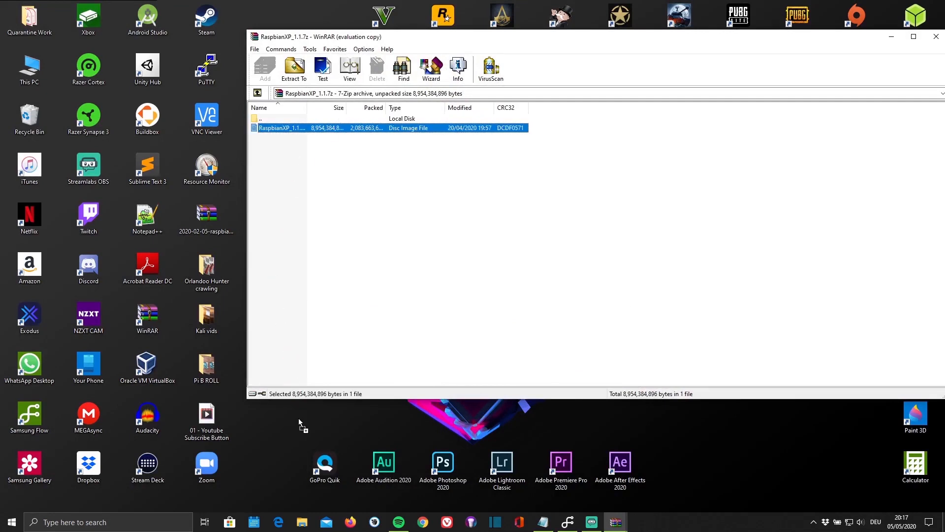
left_click(295, 67)
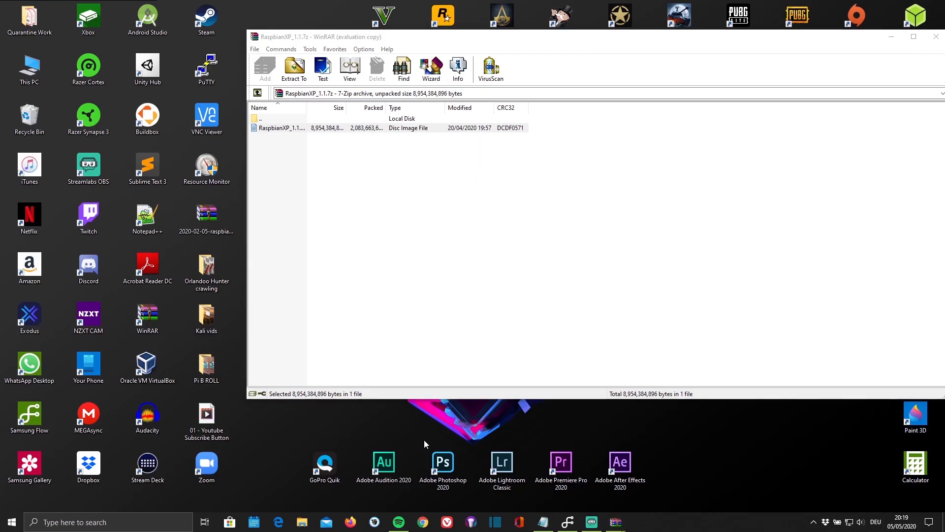
left_click(934, 37)
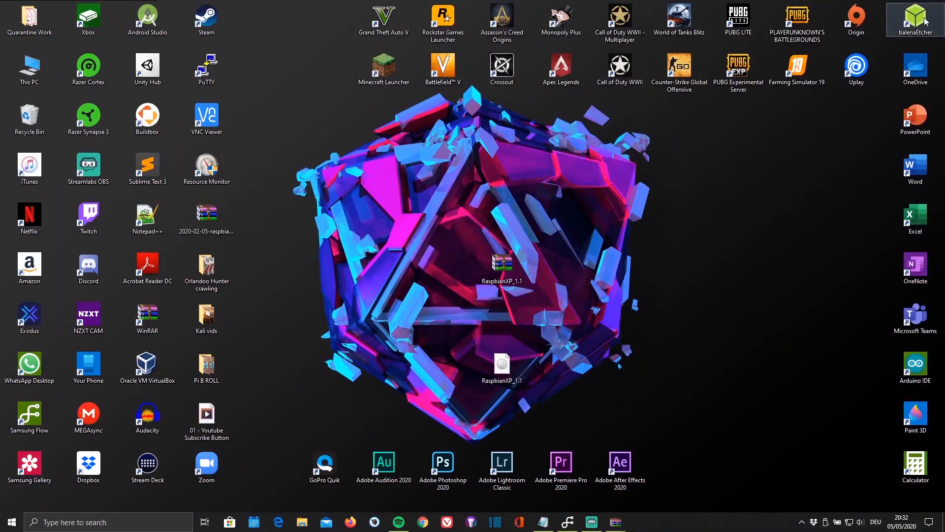
mouse_move(925, 19)
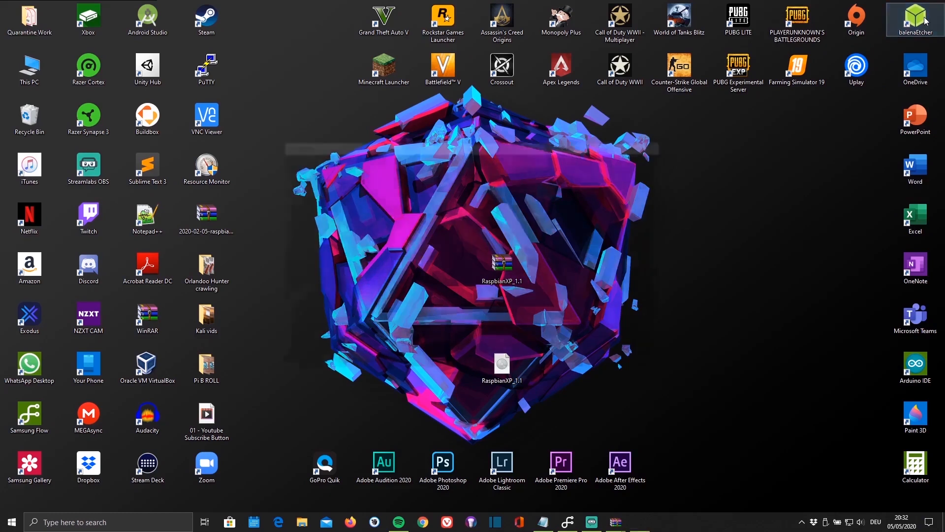
Launch balenaEtcher, select RaspbianXP_1.1.img and flash it to the 15.52 GB drive.
double_click(915, 20)
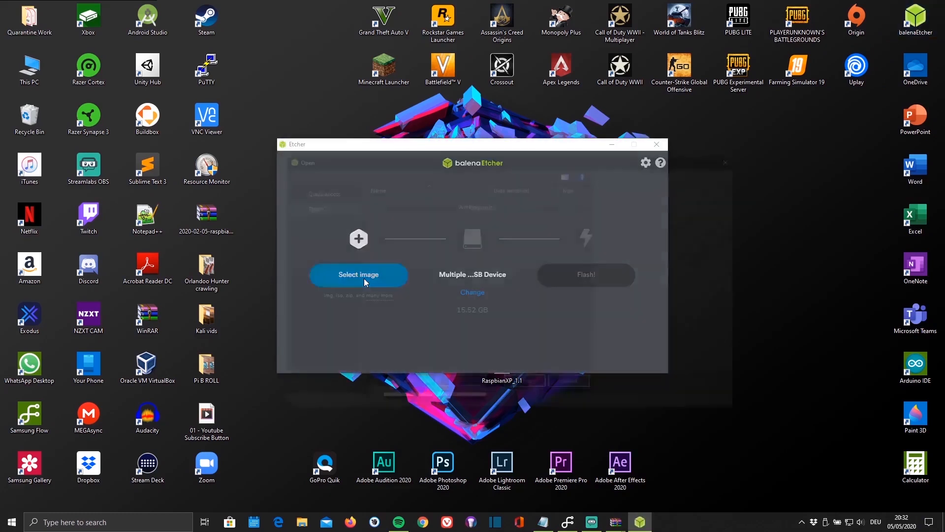
left_click(357, 274)
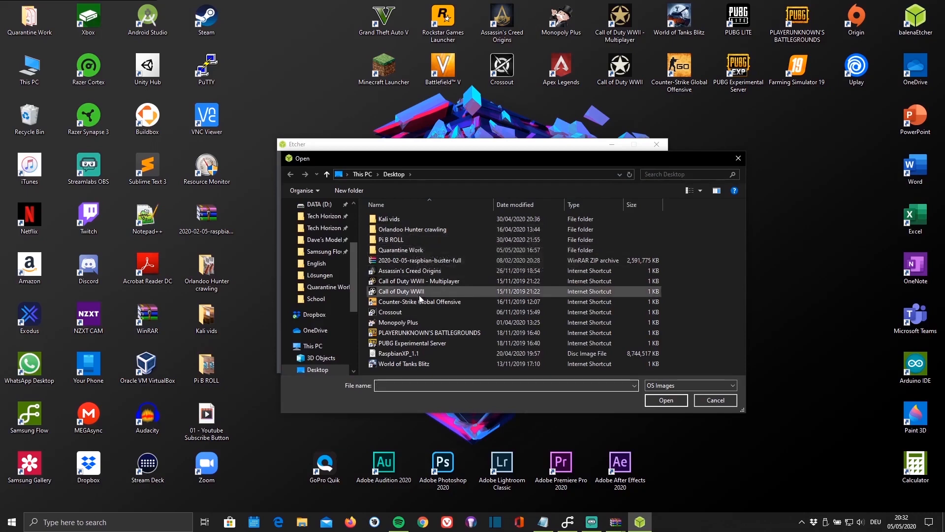
left_click(666, 400)
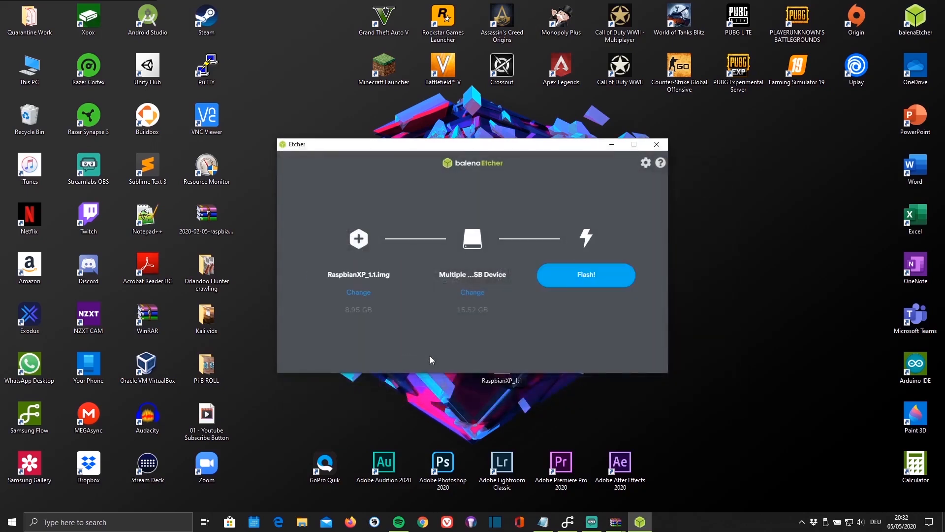
left_click(584, 274)
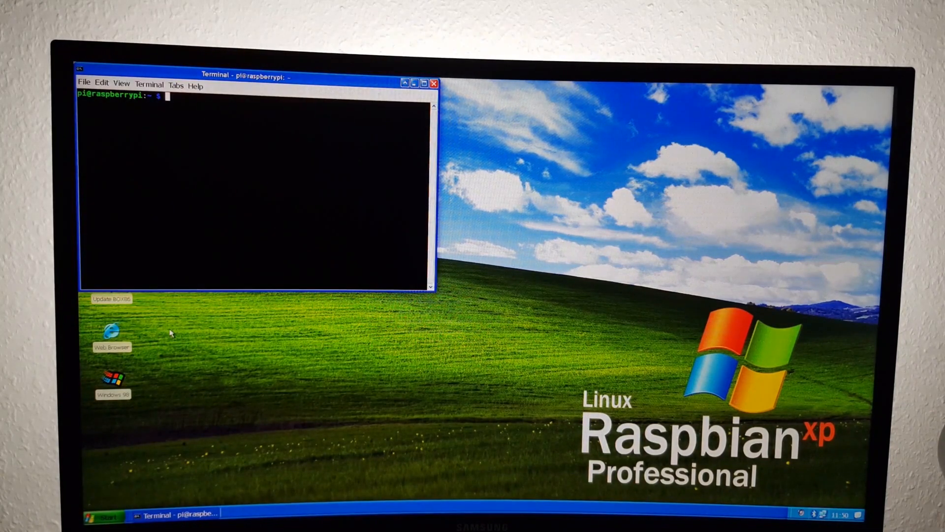
Run sudo passwd, enter the new password twice, and close the Terminal.
type("sudo p")
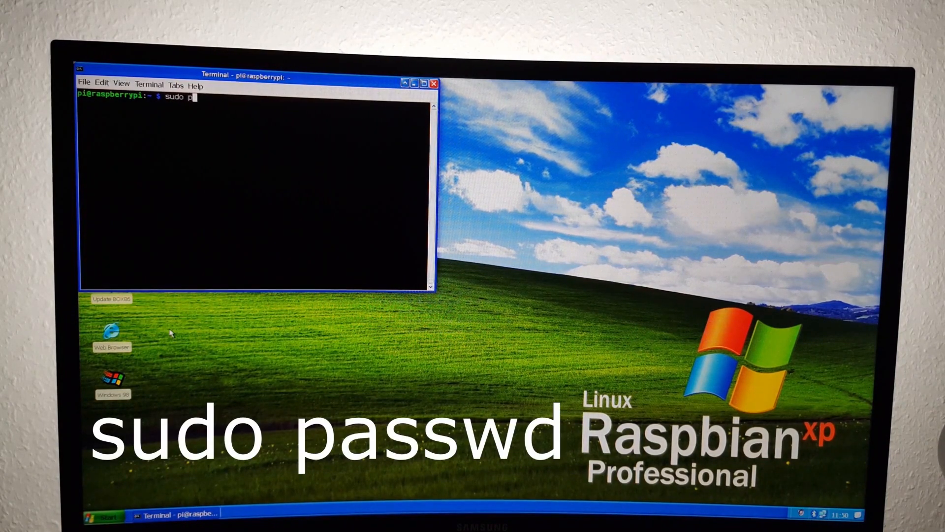
type("asswd")
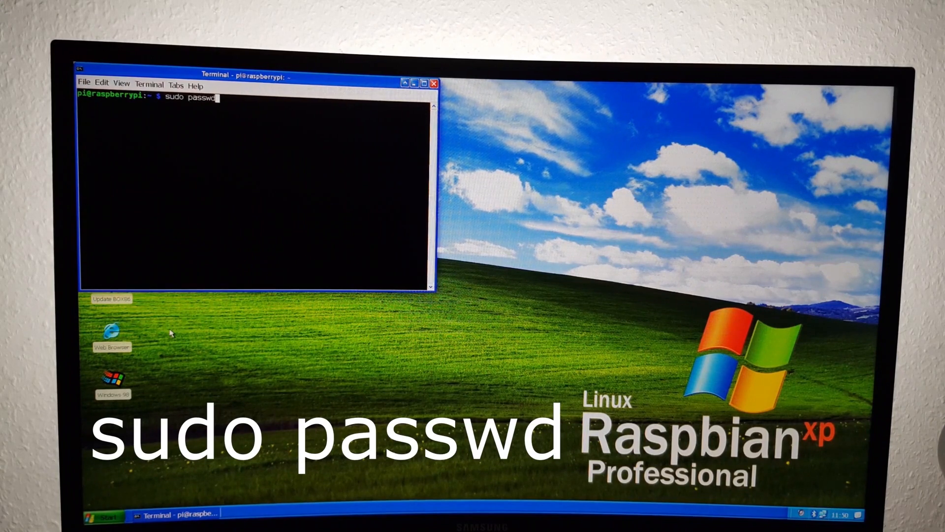
key("Return")
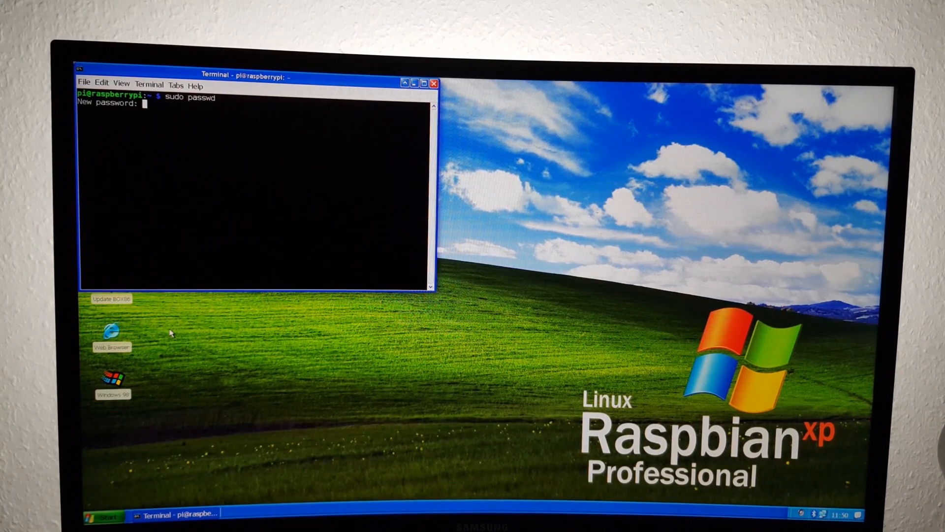
key("Return")
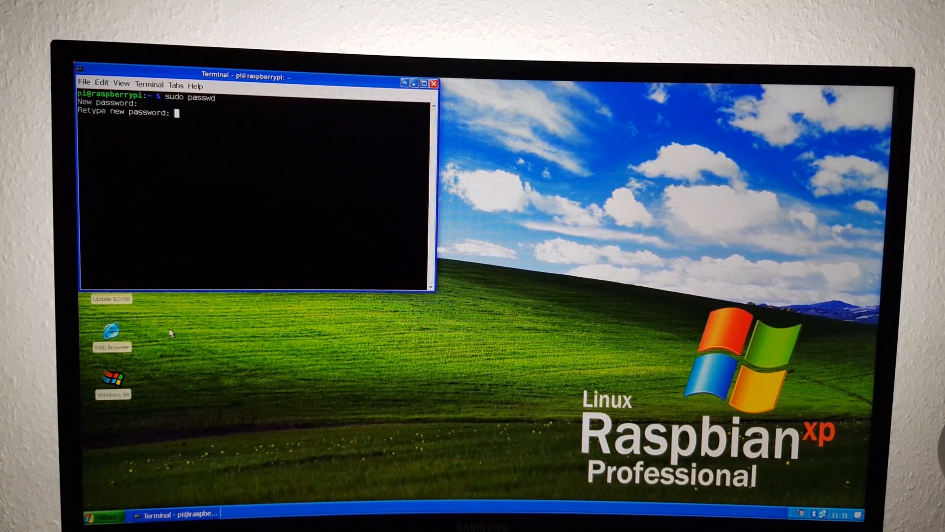
key("Return")
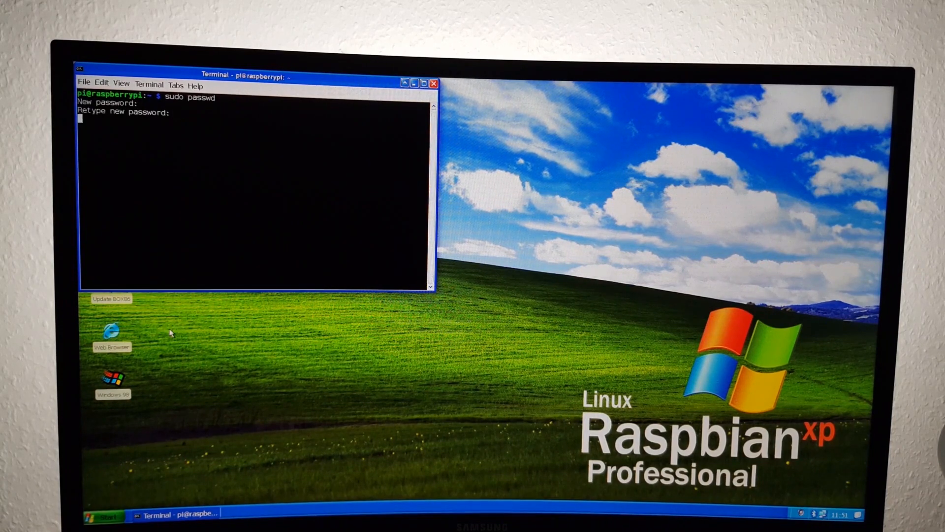
key("Return")
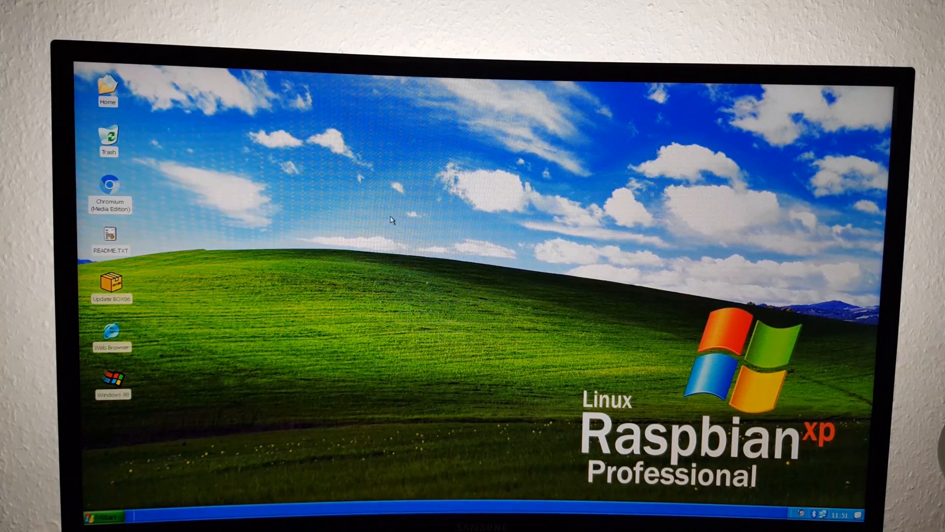
left_click(101, 517)
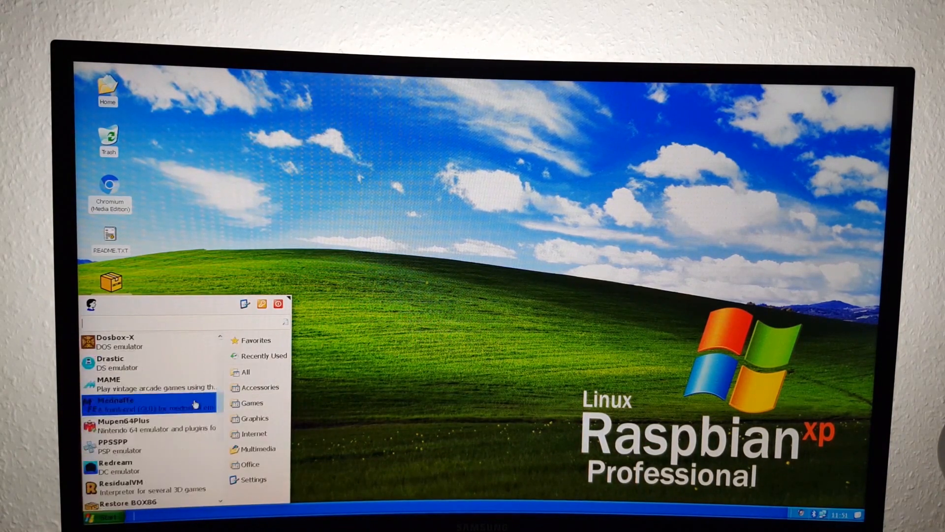
left_click(256, 387)
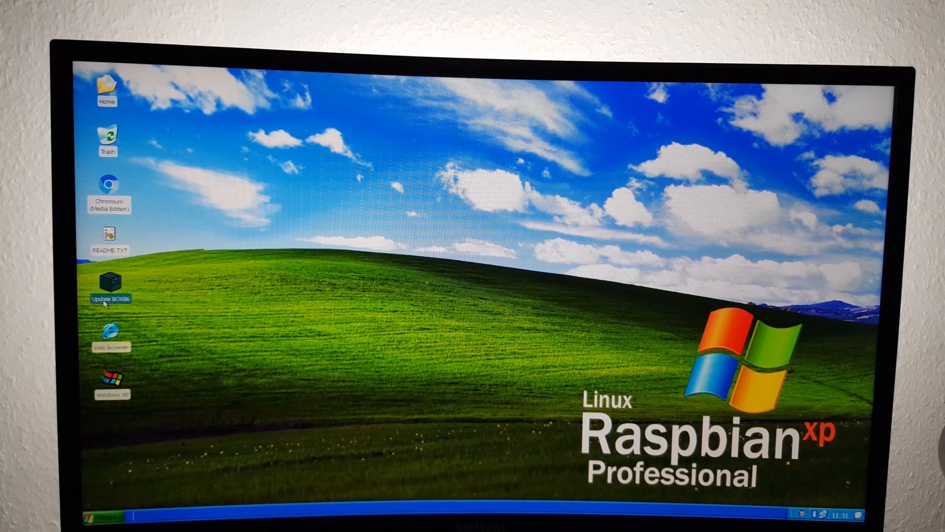
Launch the Update BOX86 desktop shortcut and let the Terminal build run to completion.
double_click(108, 286)
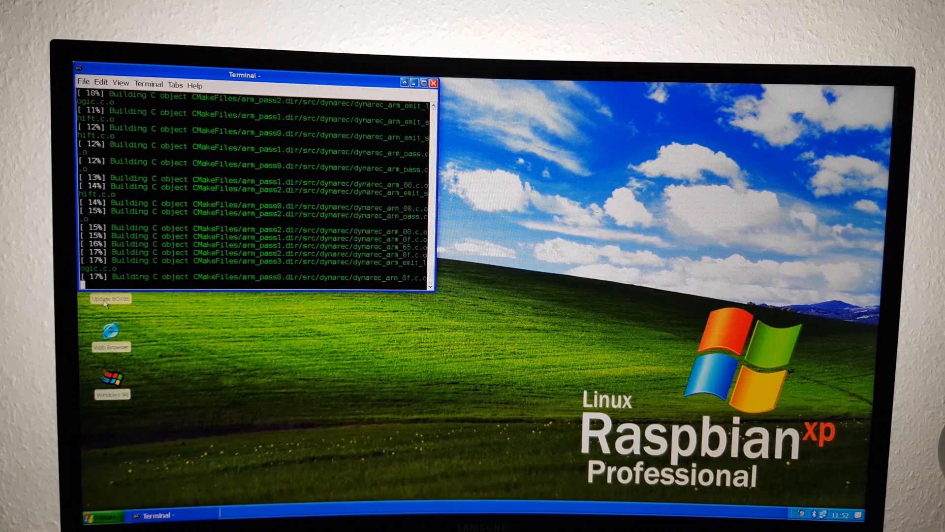
left_click(432, 83)
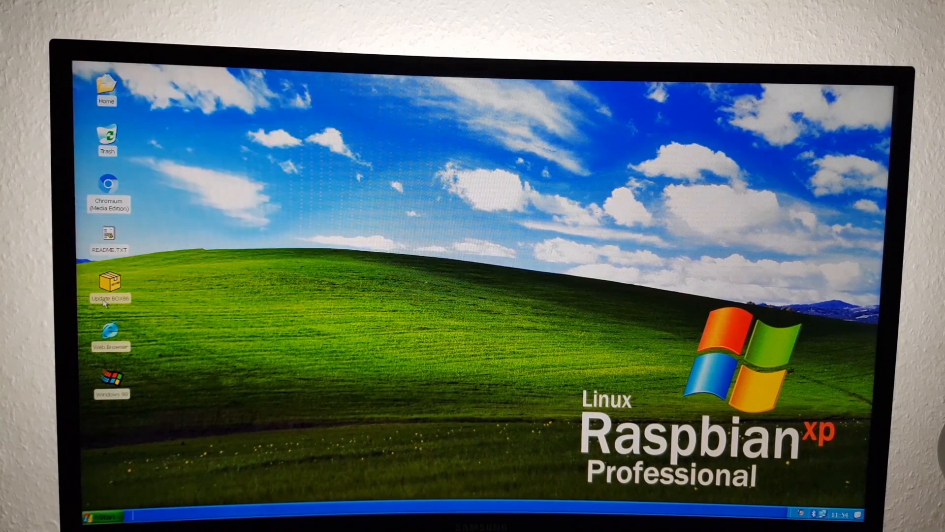